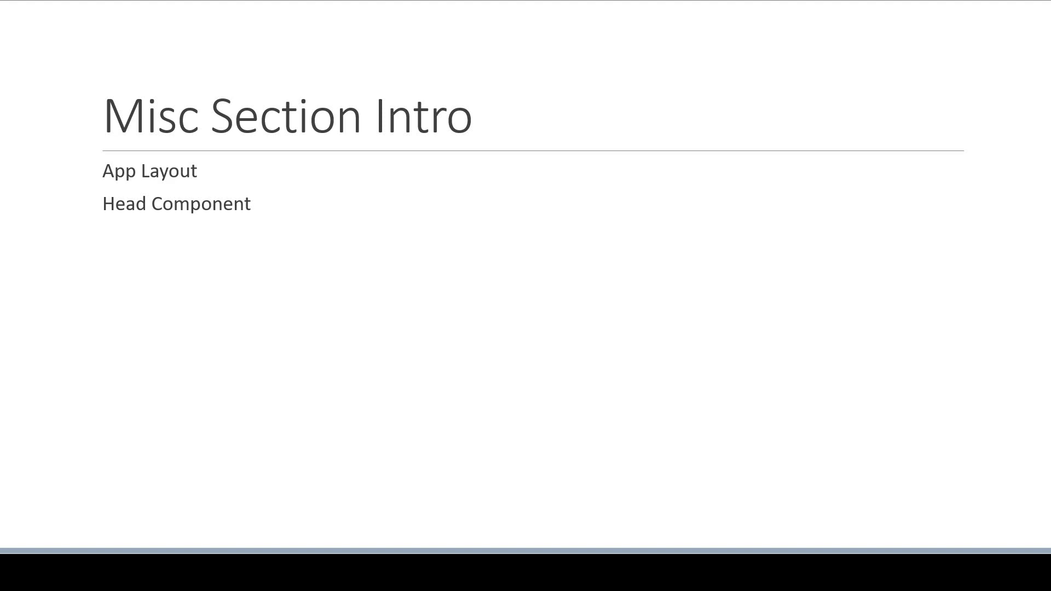
text(Image Component)
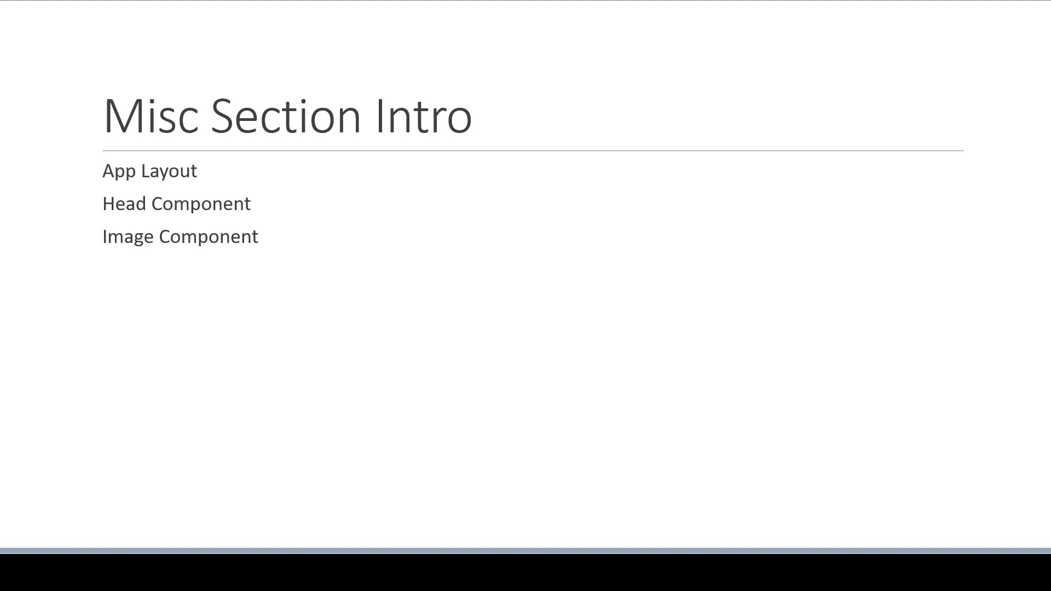
text(Absolute Imports and Module Paths)
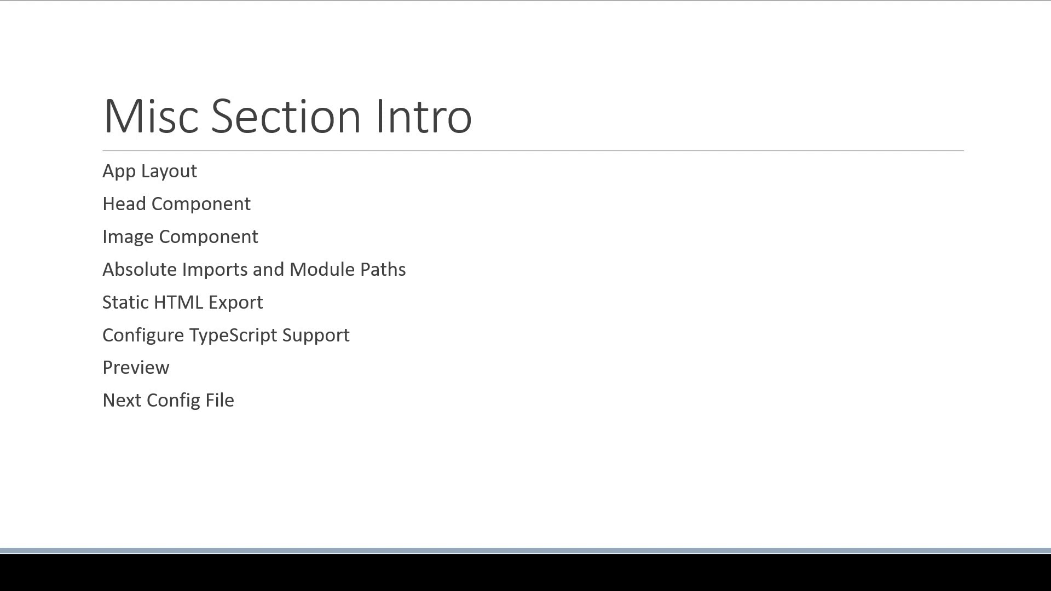
text(Redirects)
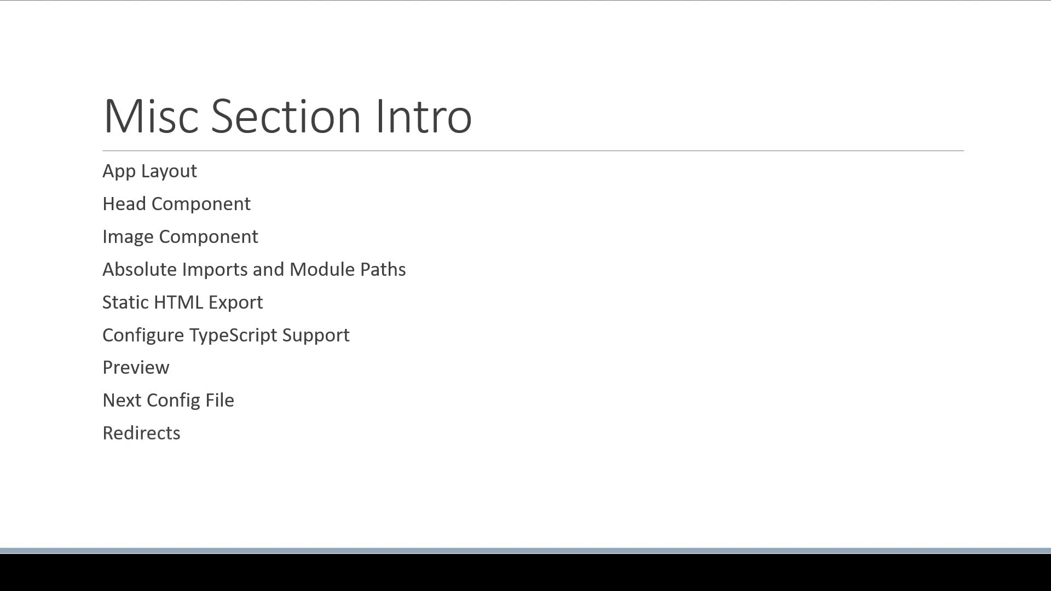